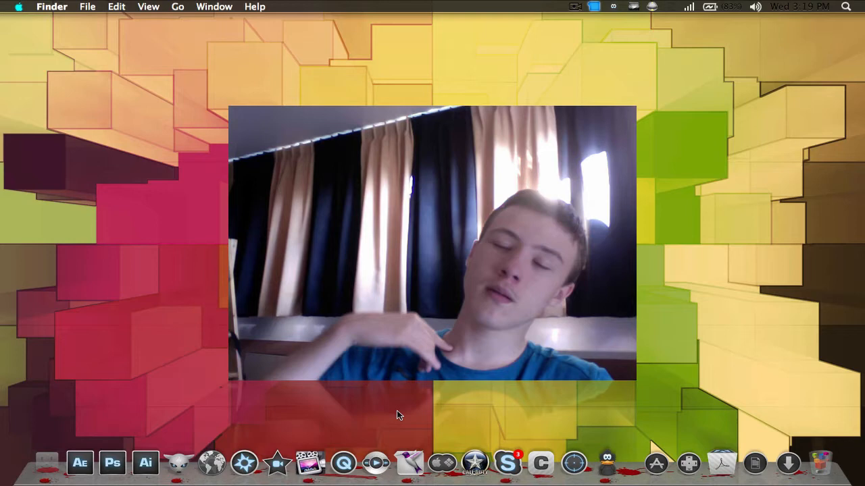
mouse_move(541, 462)
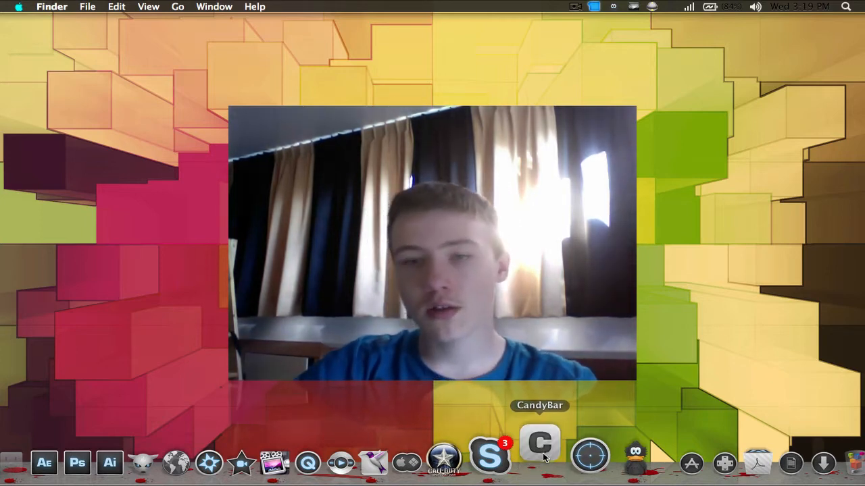
Launch CandyBar and show the My Icons collection of 2082 icons
left_click(541, 443)
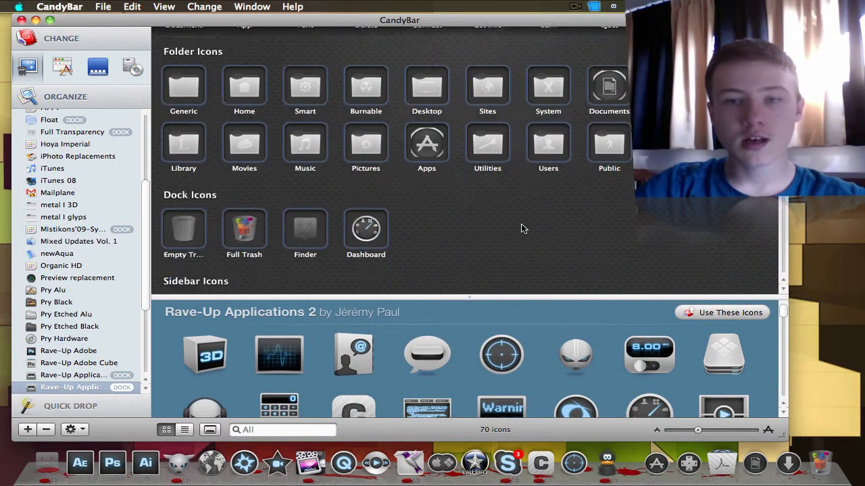
left_click(66, 338)
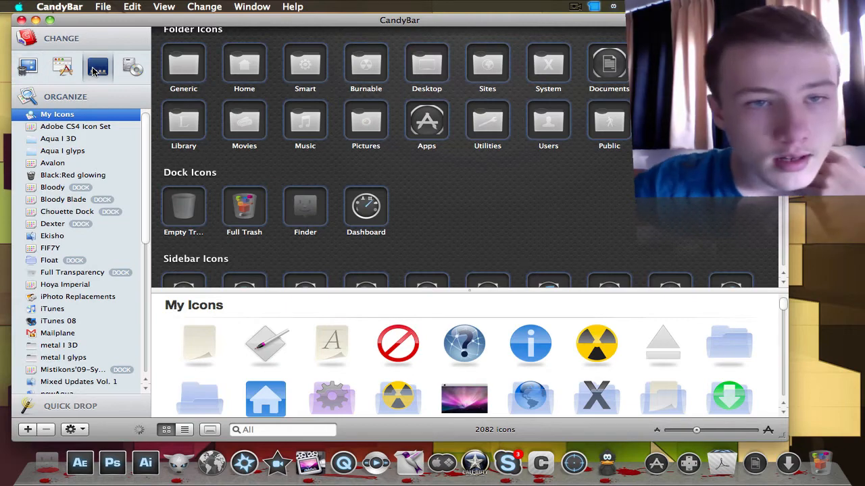
Switch CandyBar to the Dock view and look through the Glass Dock and Simple Dock wells
left_click(98, 66)
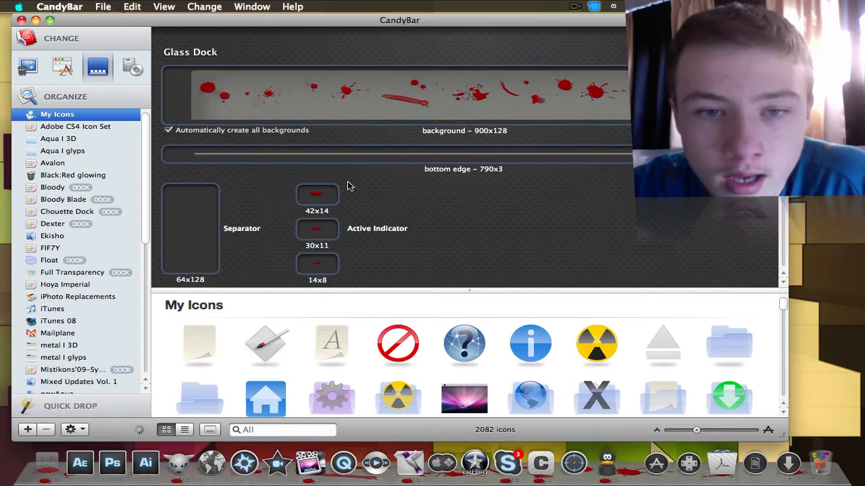
scroll("down", 3)
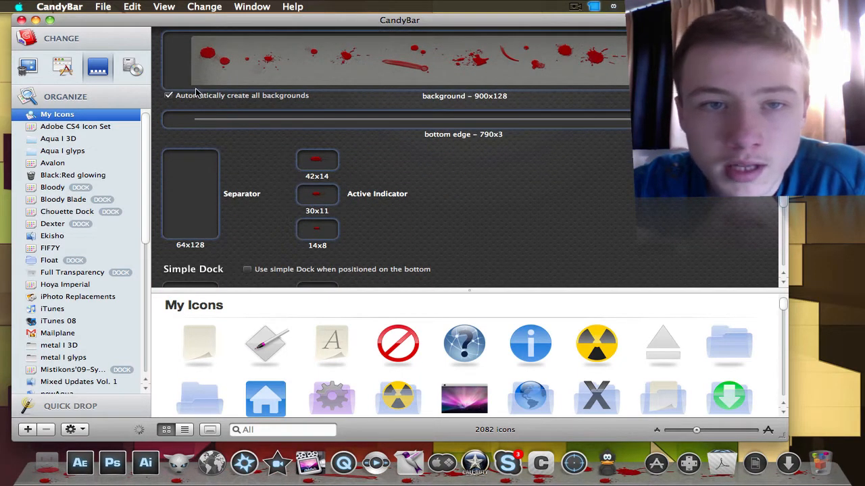
mouse_move(359, 166)
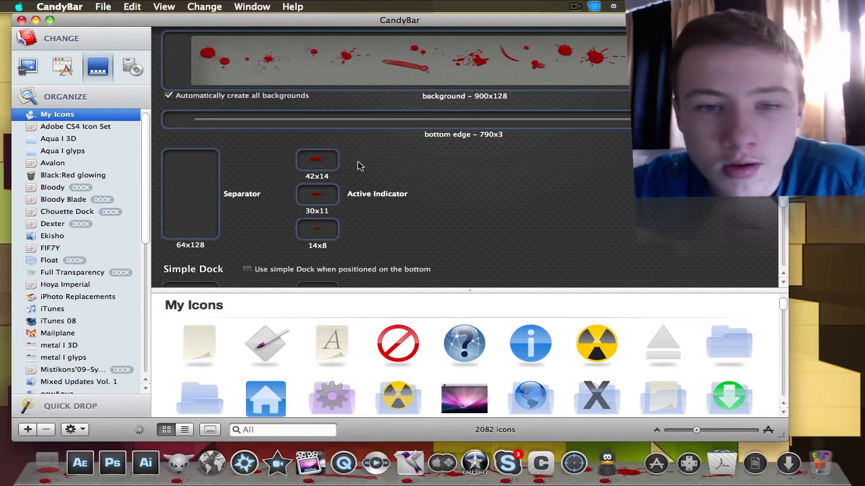
scroll("down", 3)
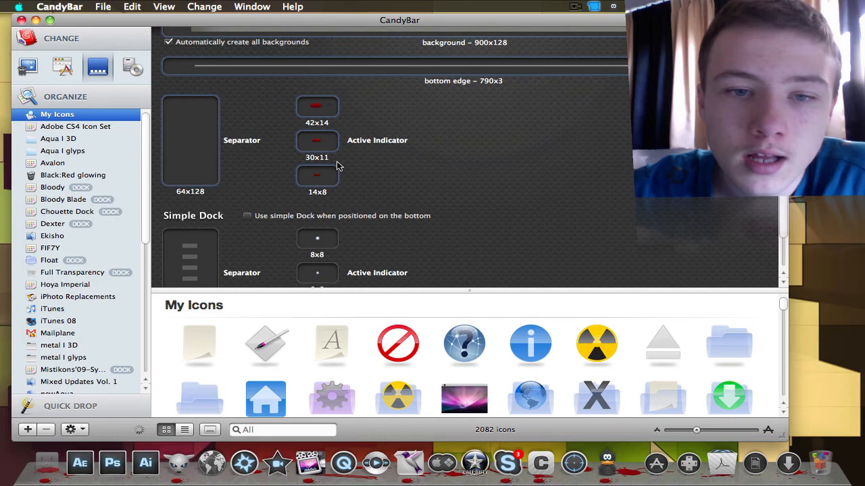
scroll("down", 3)
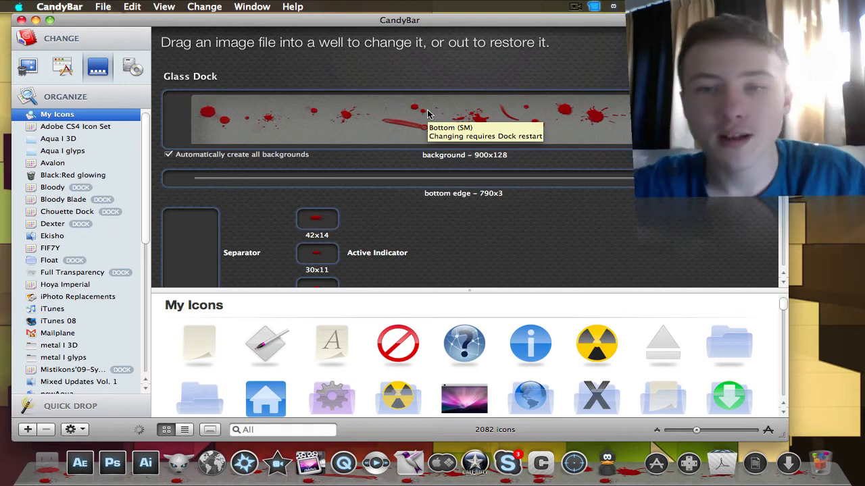
Quit CandyBar and launch Dock Library with its theme list
left_click(59, 5)
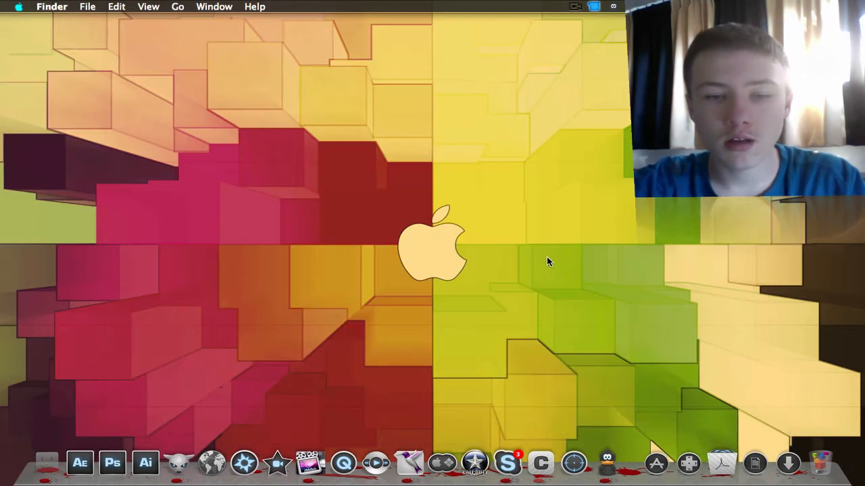
mouse_move(508, 457)
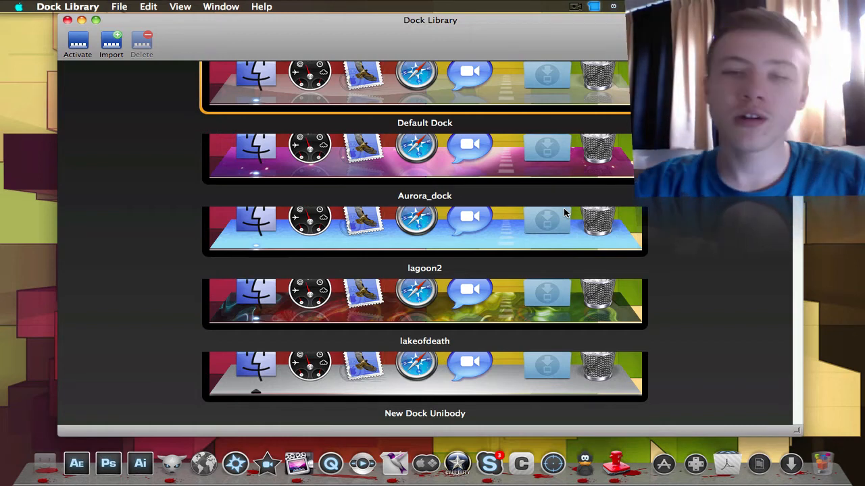
mouse_move(701, 282)
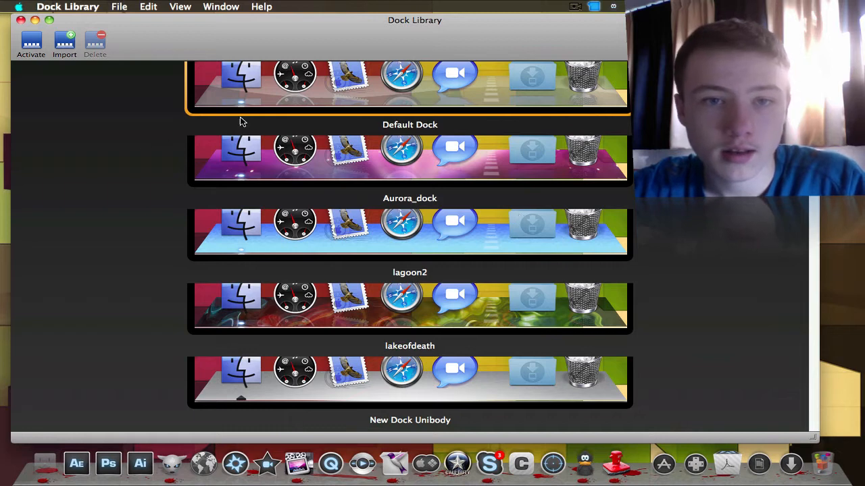
mouse_move(527, 298)
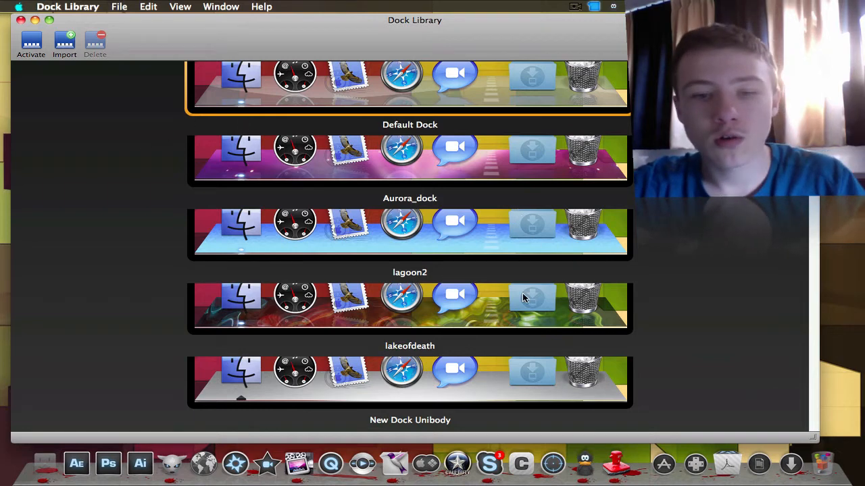
left_click(410, 308)
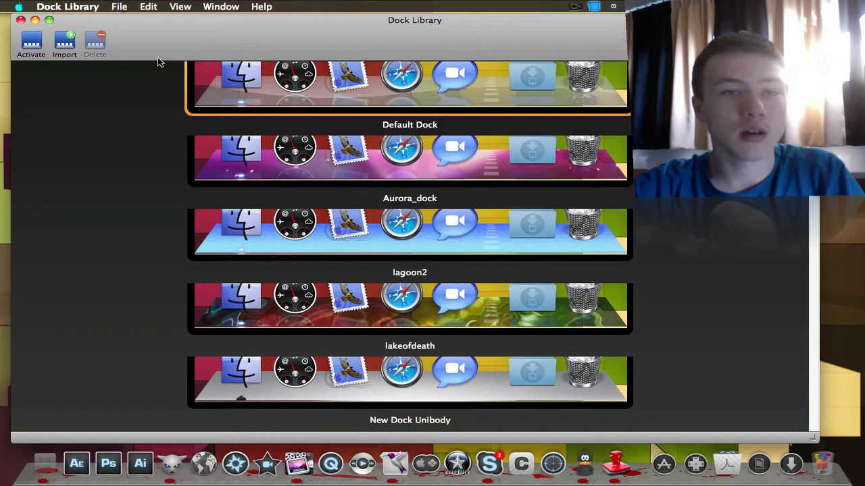
mouse_move(61, 19)
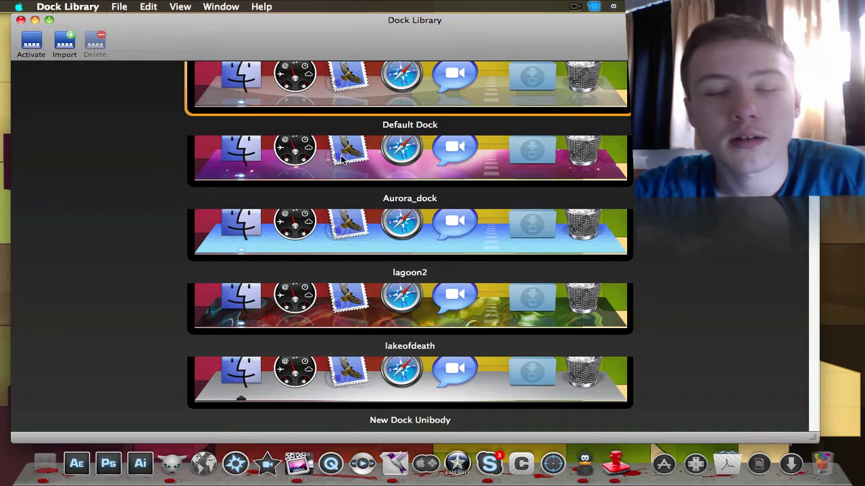
Install the Dock Library update and relaunch the program
left_click(30, 43)
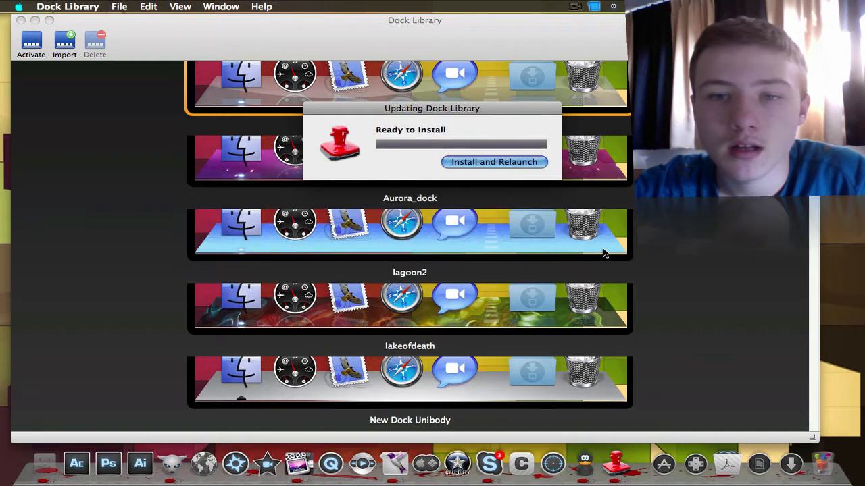
left_click(495, 162)
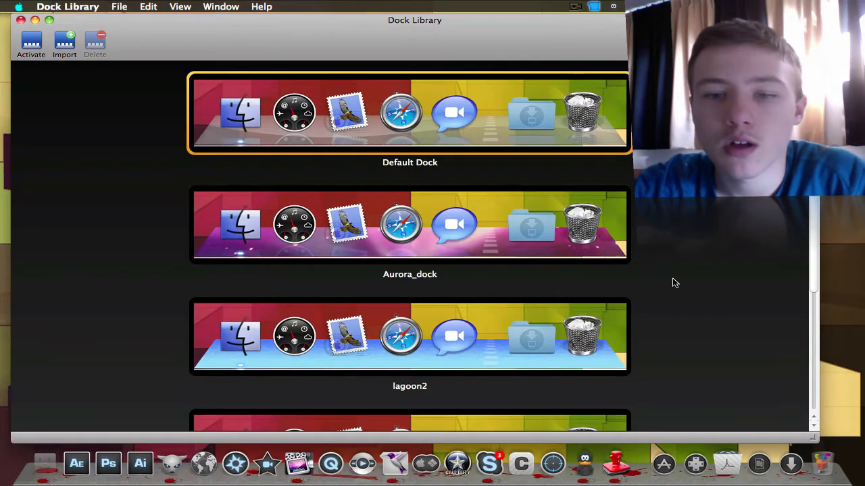
Scroll down the Dock Library theme list past lagoon2
scroll("down", 3)
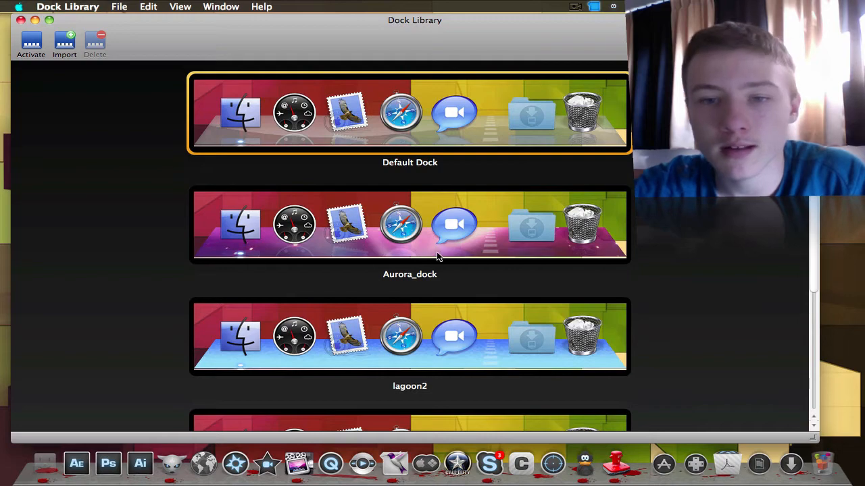
scroll("down", 3)
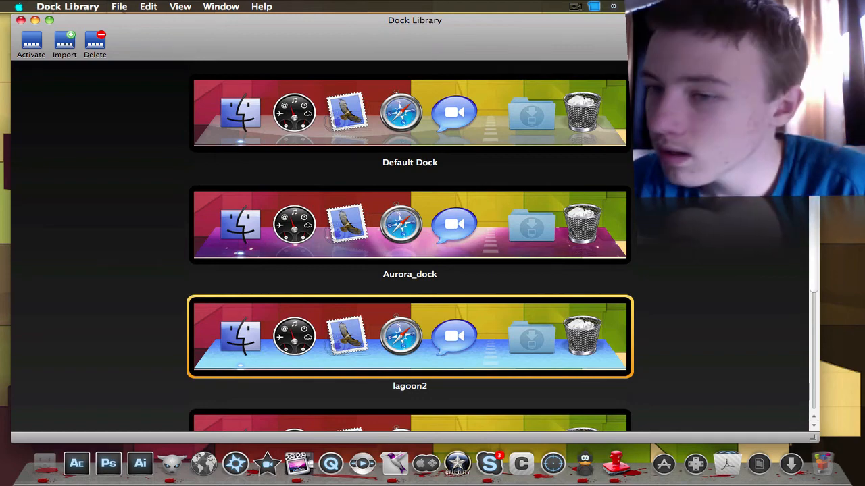
scroll("down", 3)
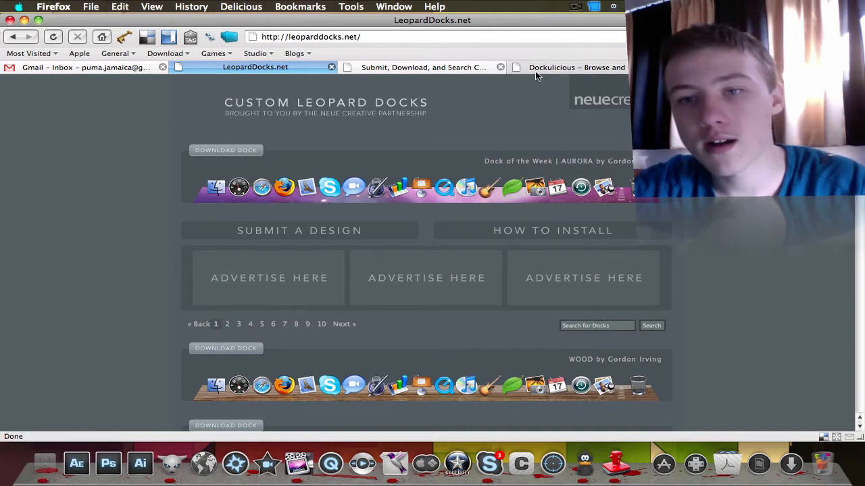
scroll("down", 3)
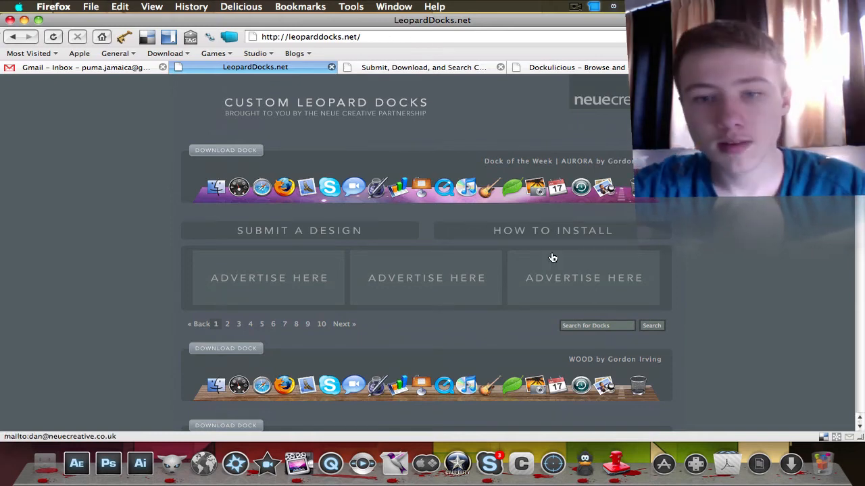
scroll("down", 3)
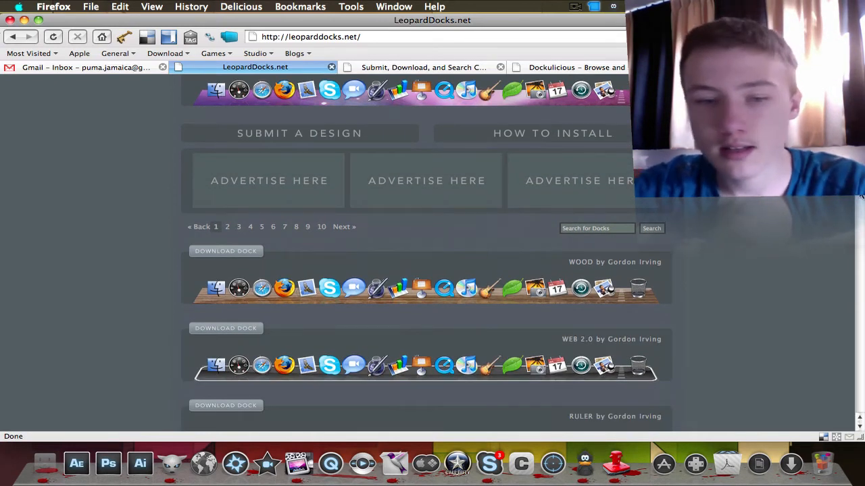
scroll("down", 3)
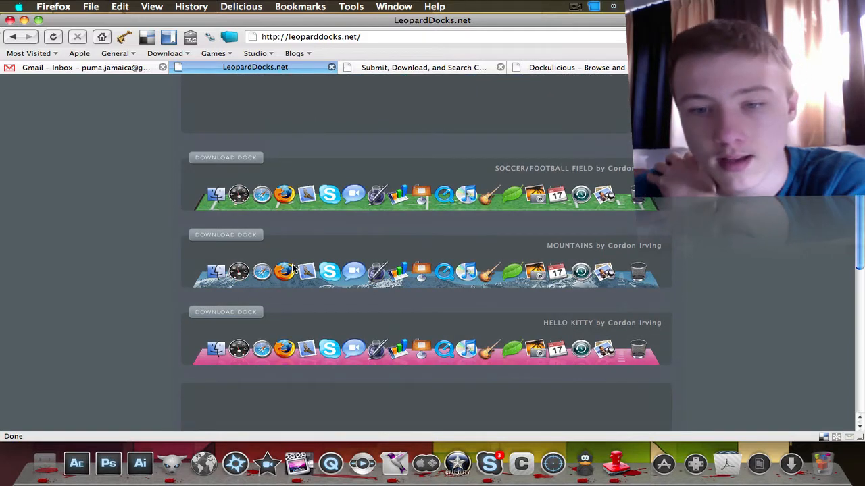
scroll("down", 3)
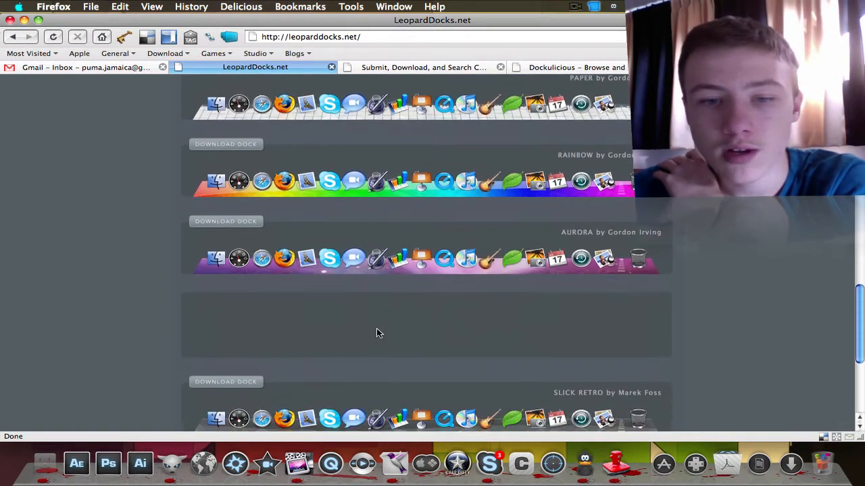
scroll("down", 3)
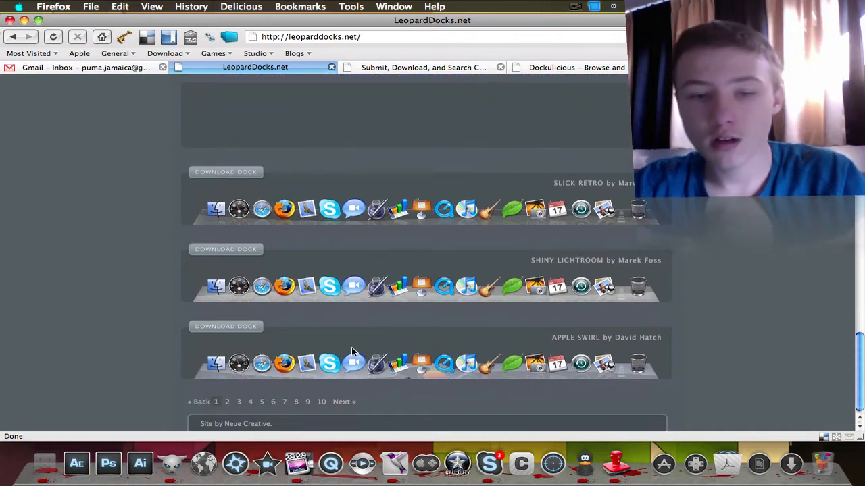
mouse_move(235, 406)
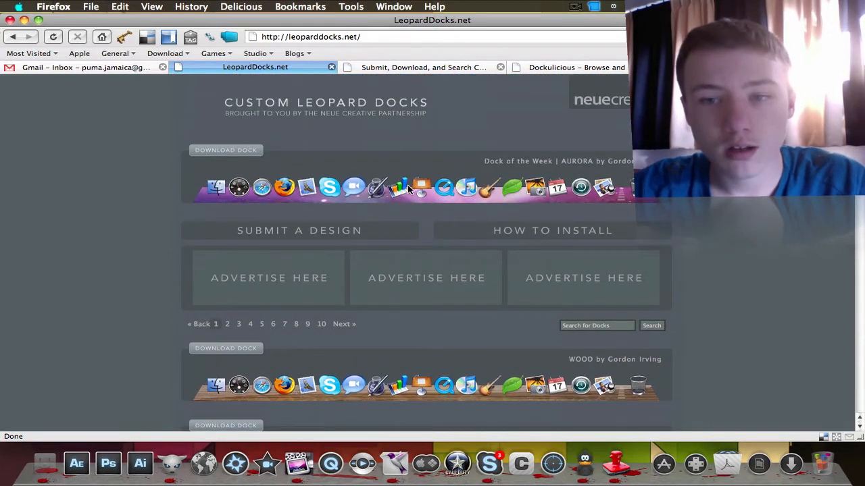
scroll("down", 3)
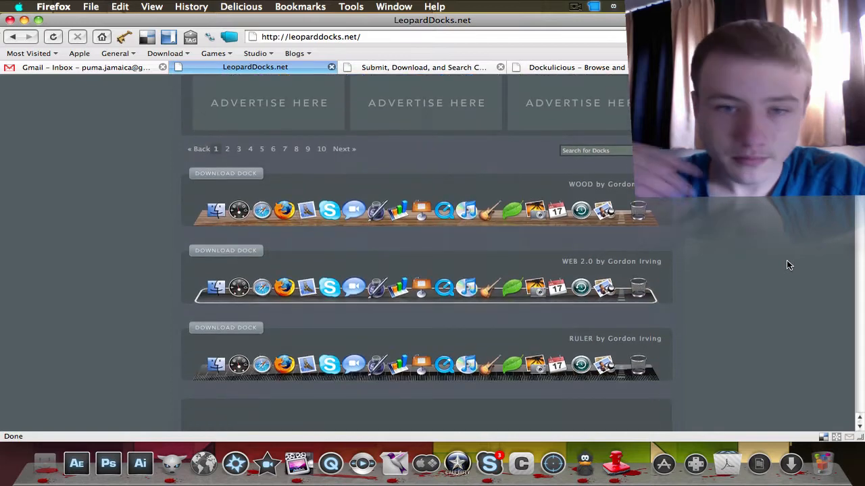
mouse_move(324, 217)
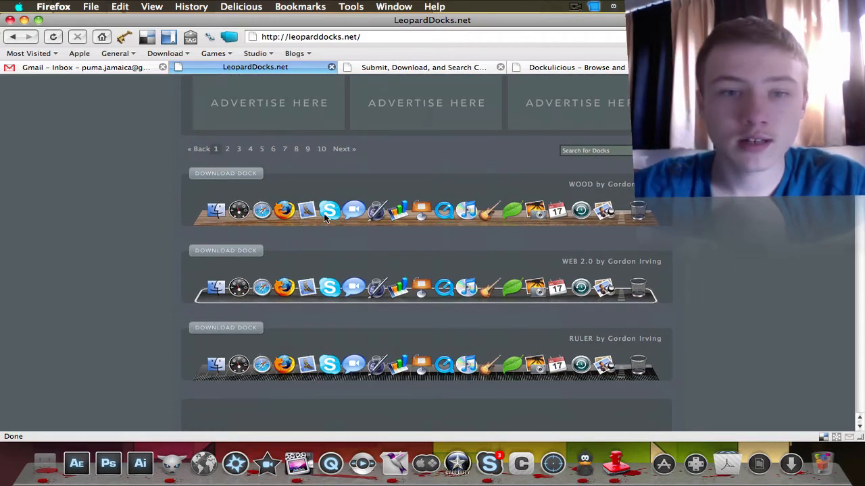
mouse_move(689, 208)
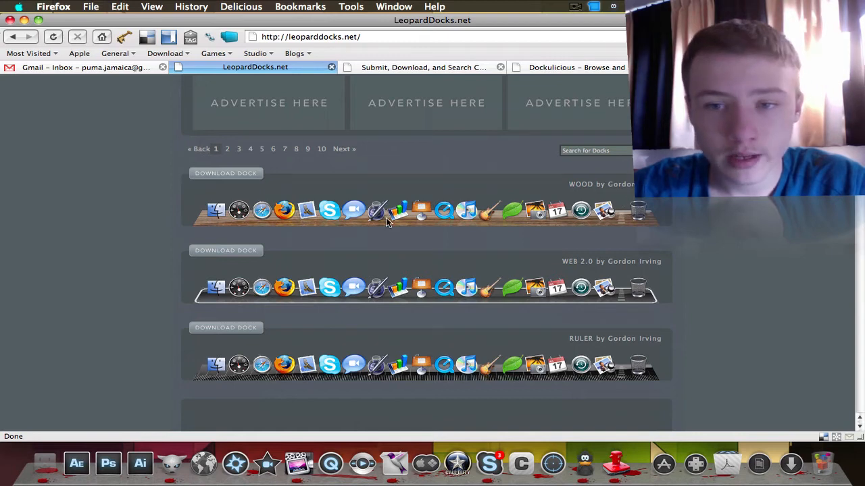
mouse_move(337, 233)
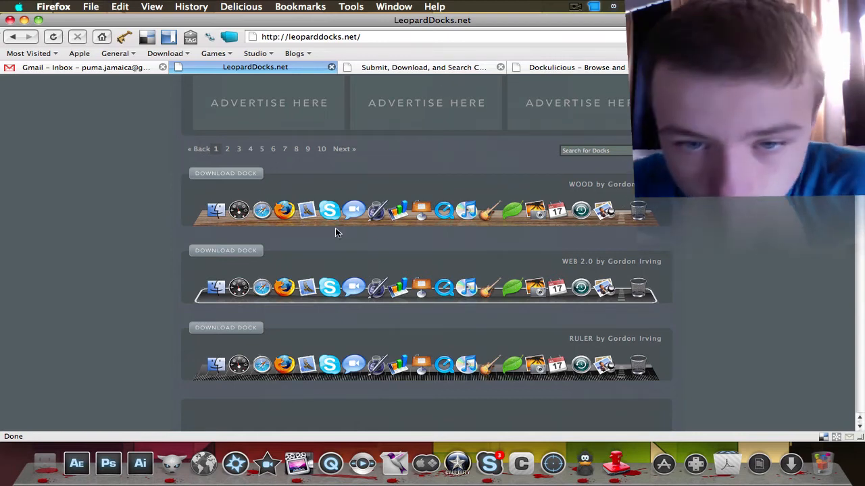
Download the Wood dock theme as wood2.zip from LeopardDocks and return to Dock Library
left_click(226, 173)
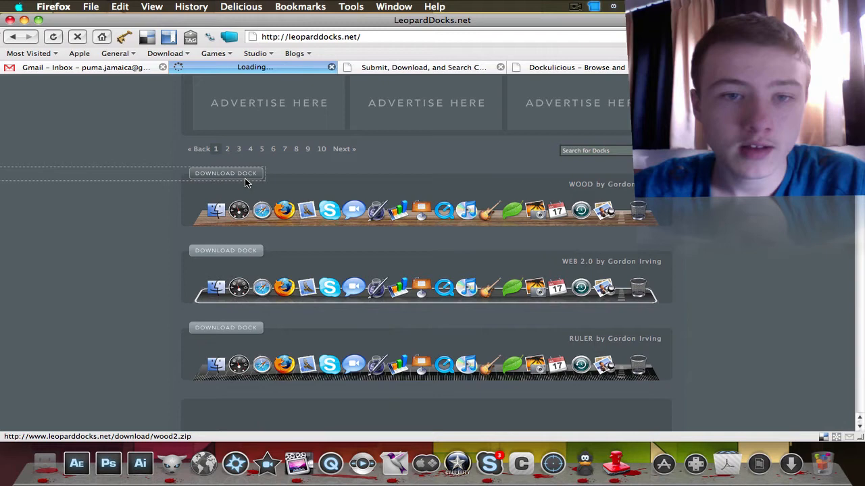
left_click(226, 173)
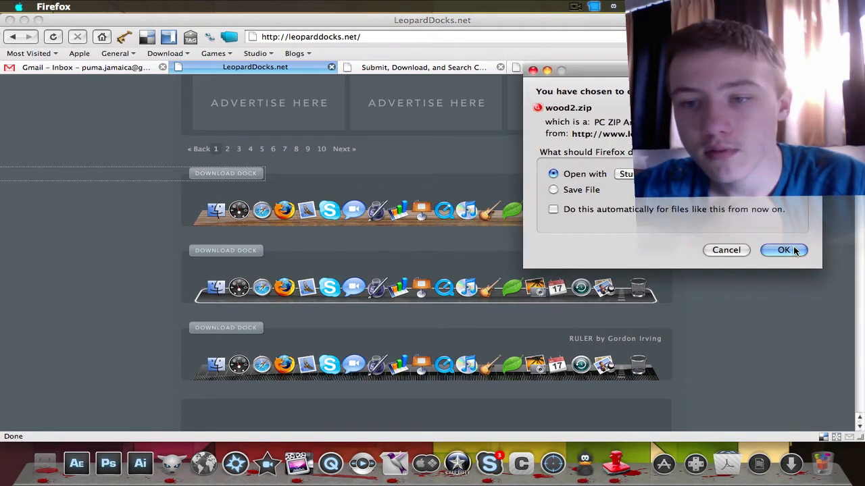
left_click(784, 250)
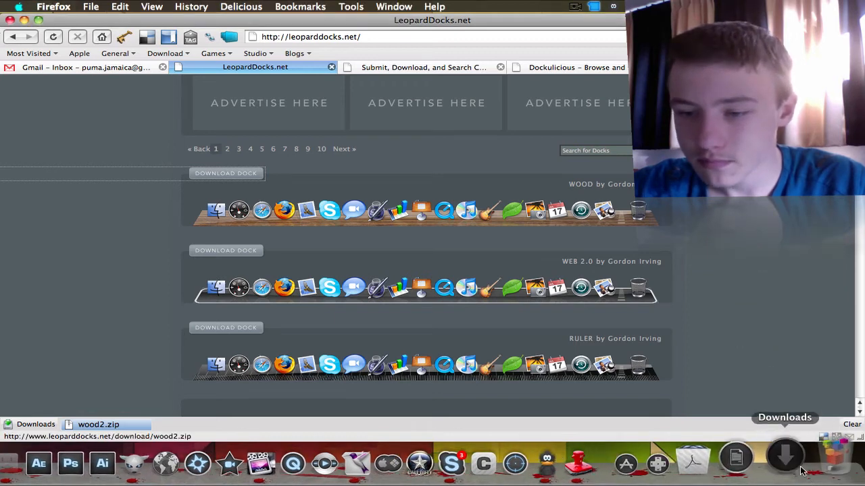
left_click(784, 457)
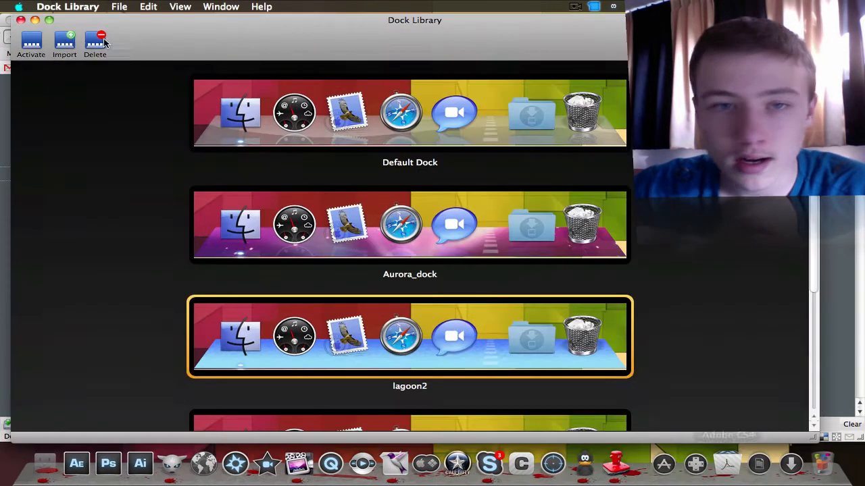
Import the Wood dock theme from the Downloads folder into Dock Library
left_click(65, 42)
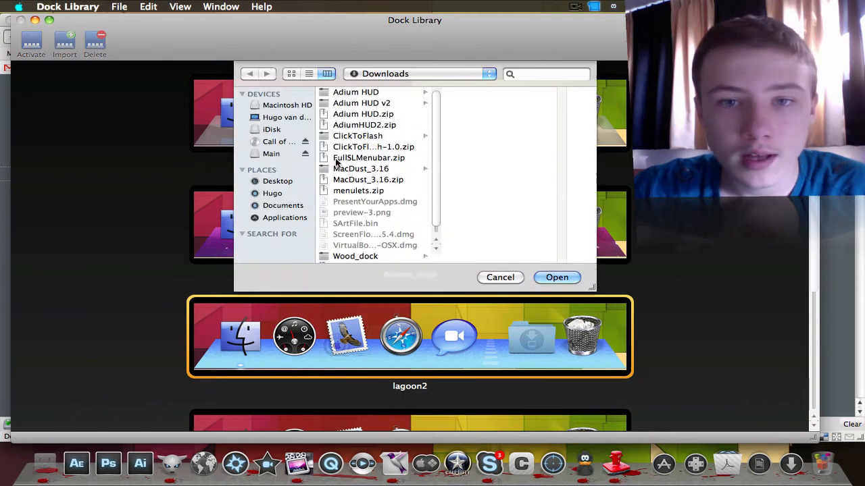
left_click(273, 193)
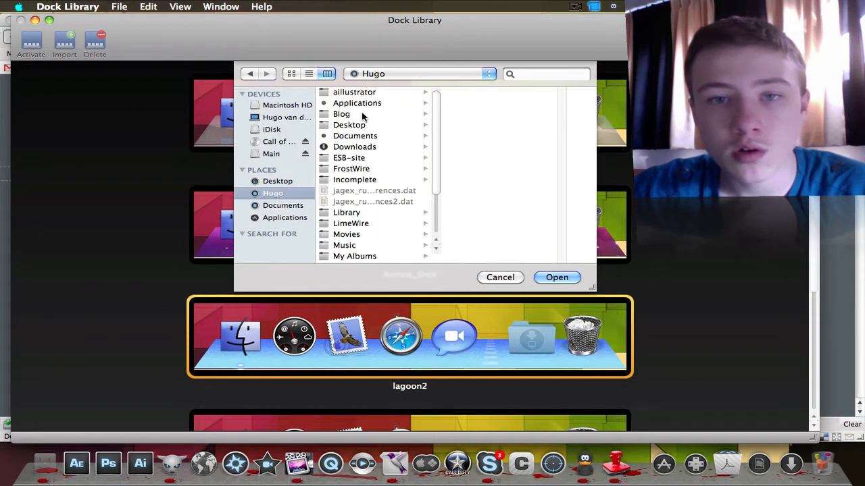
left_click(354, 146)
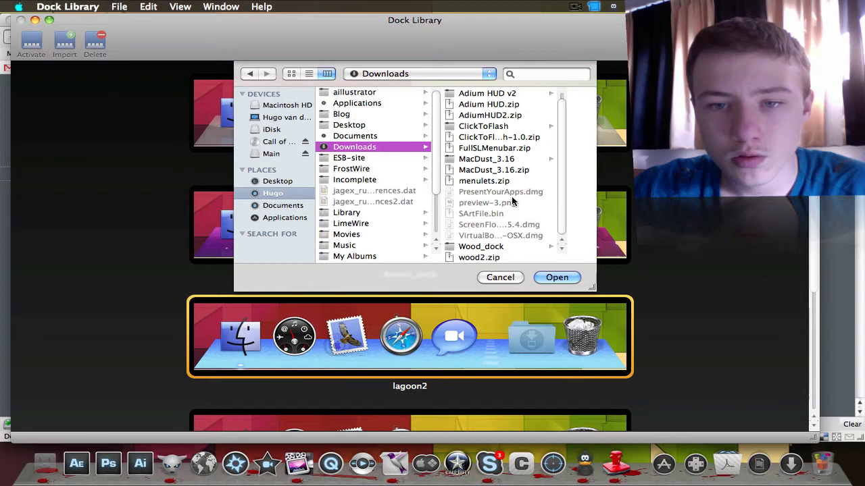
double_click(481, 246)
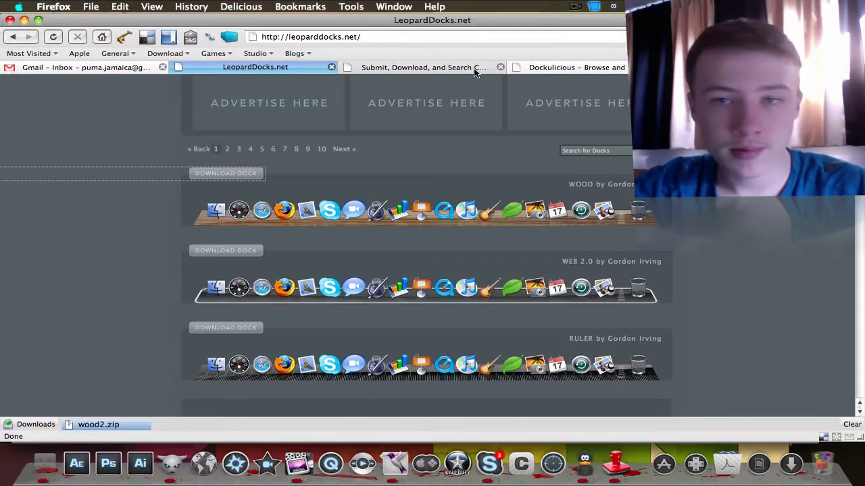
mouse_move(479, 81)
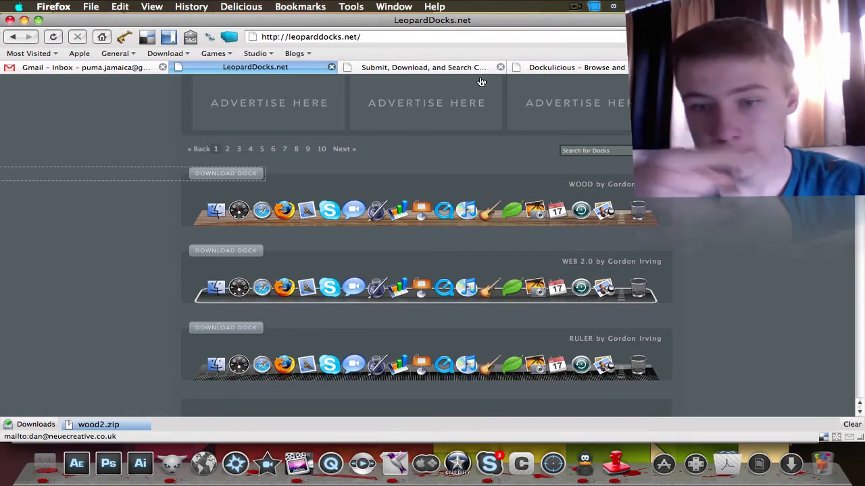
Show the LeopardDocks.com home page and scroll through it
left_click(421, 68)
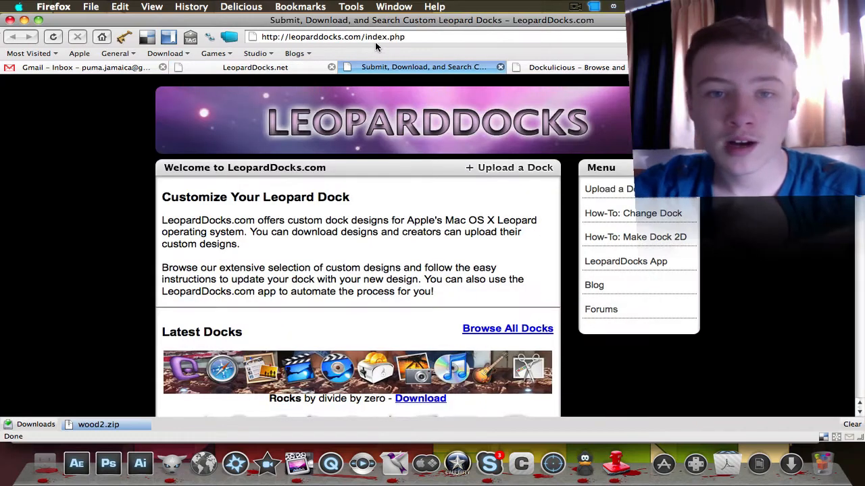
scroll("down", 3)
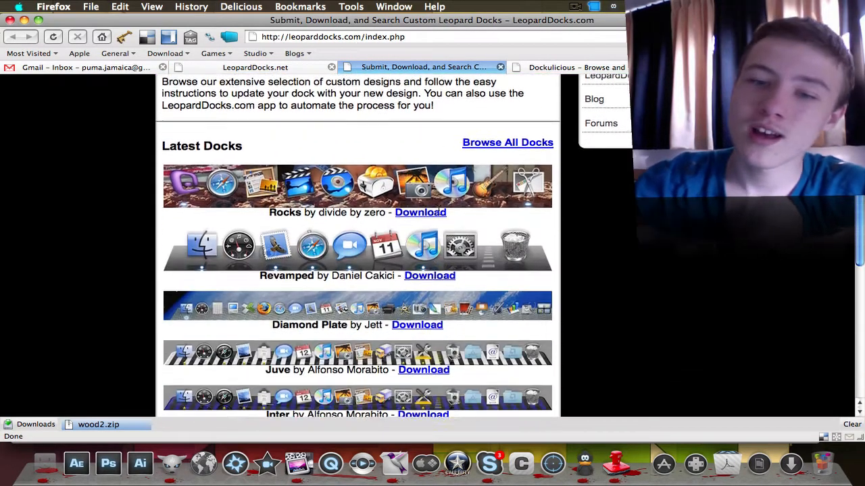
scroll("down", 3)
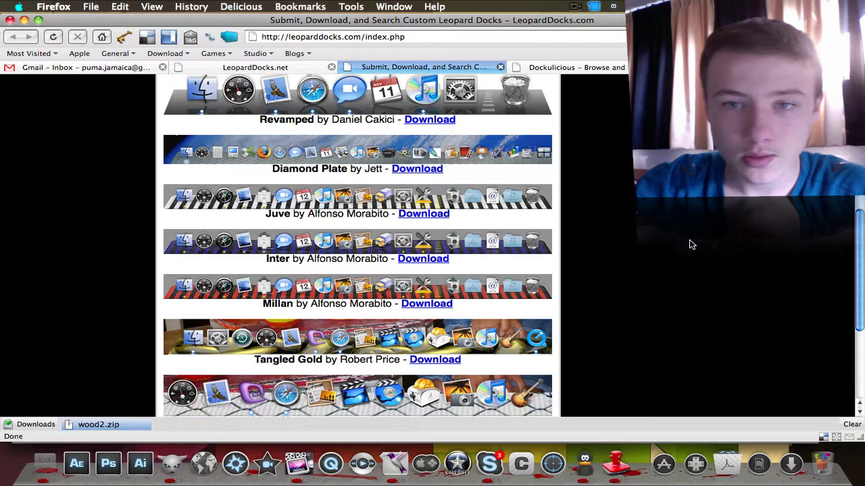
scroll("down", 3)
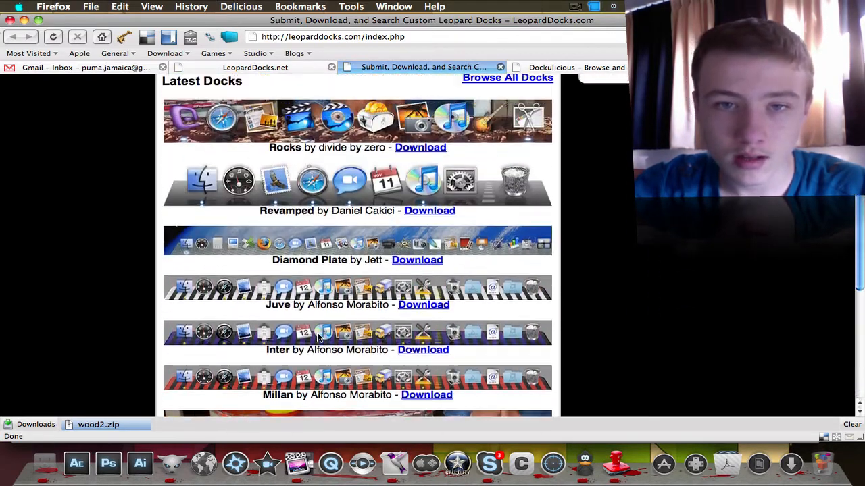
Browse the full Leopard Docks Collection down to Zak Frazier's Squid themes
left_click(508, 77)
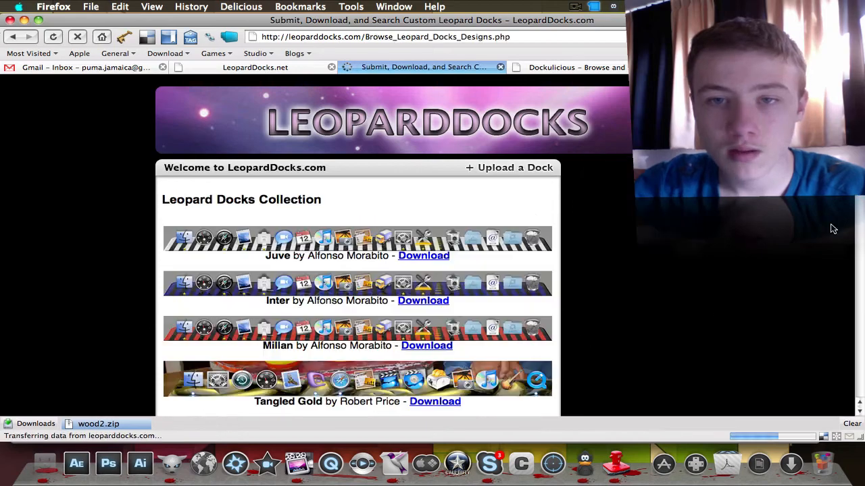
scroll("down", 3)
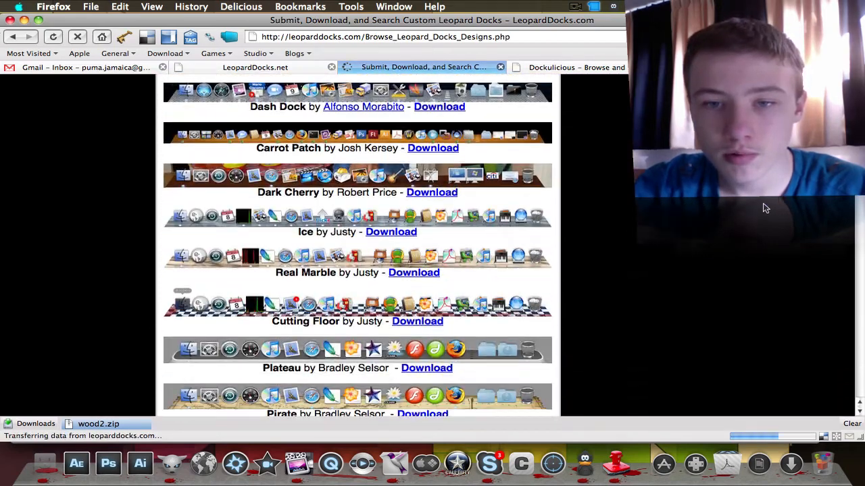
scroll("down", 3)
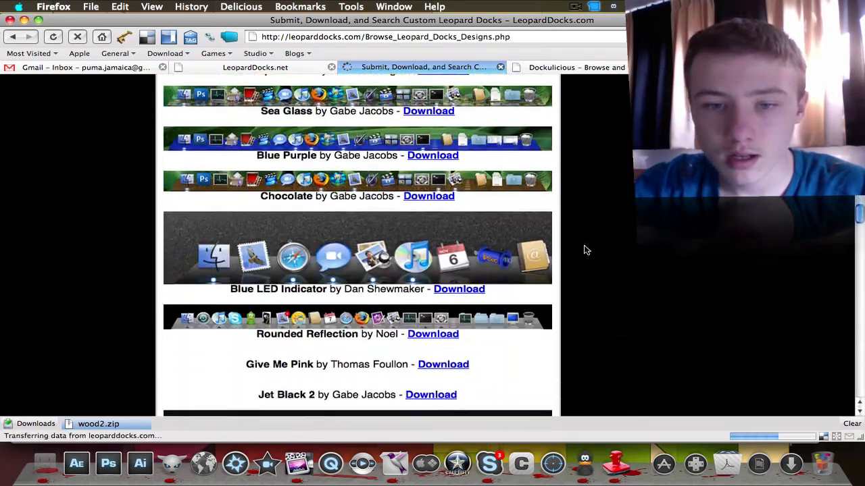
scroll("down", 3)
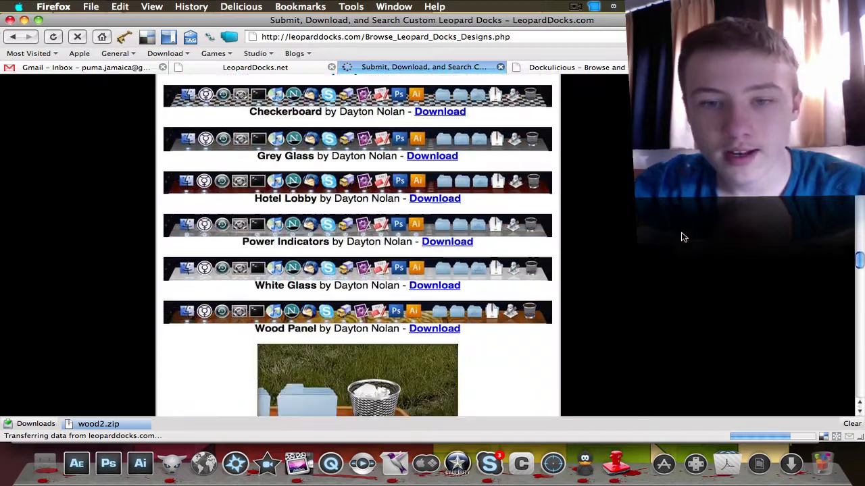
scroll("down", 3)
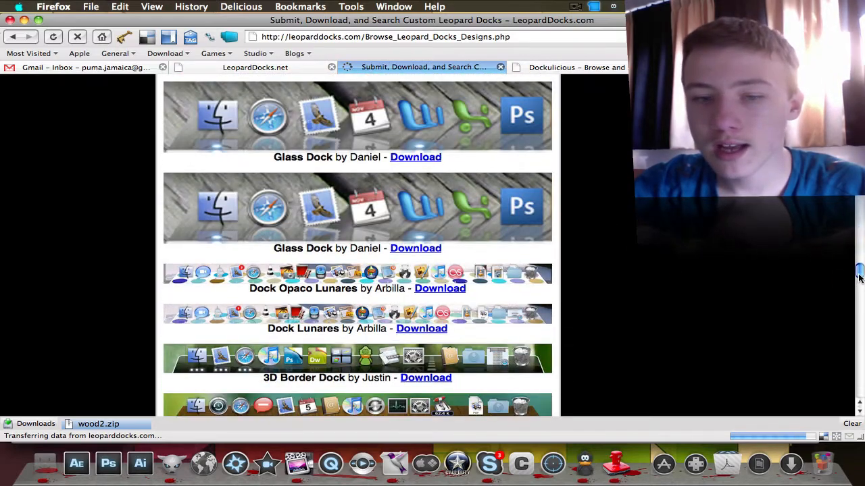
scroll("down", 3)
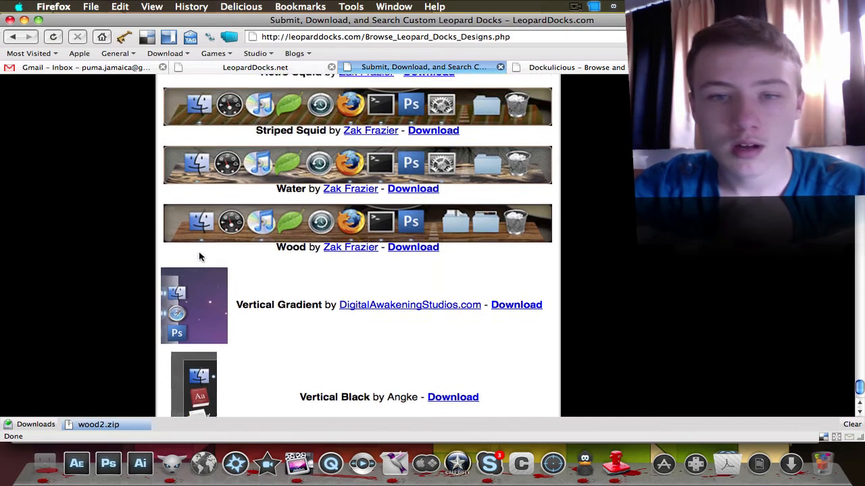
scroll("up", 3)
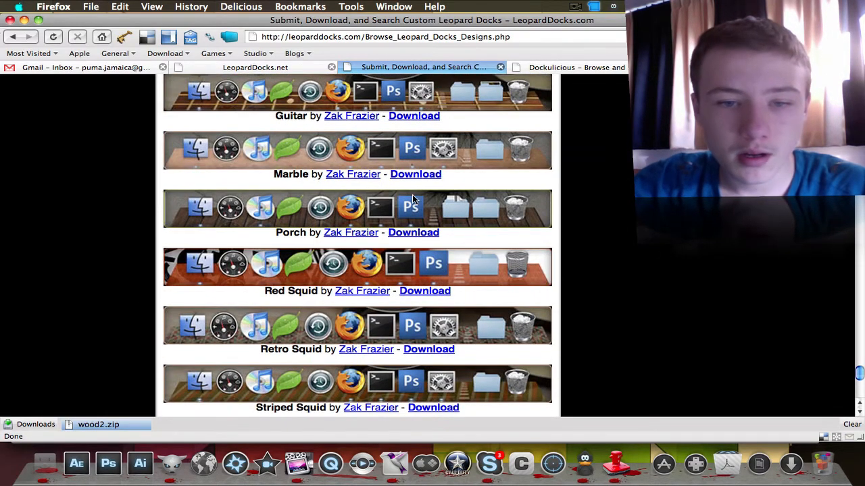
mouse_move(547, 89)
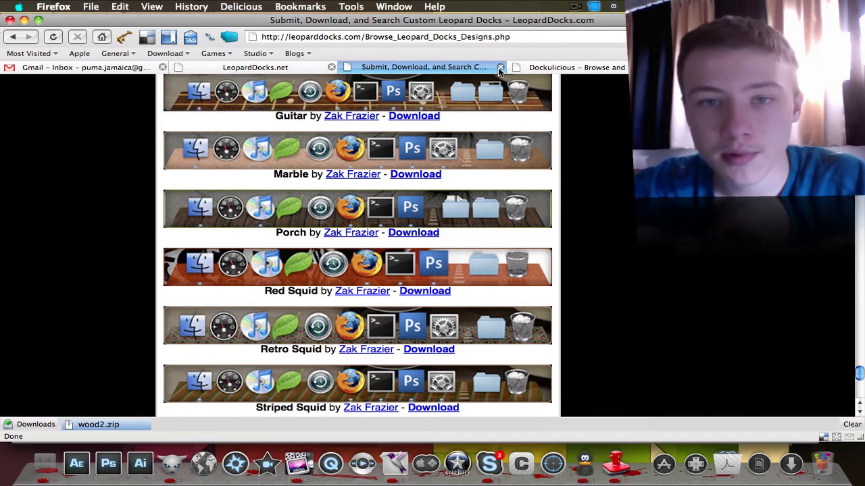
Show the Dockulicious docks page sorted by rating
left_click(422, 68)
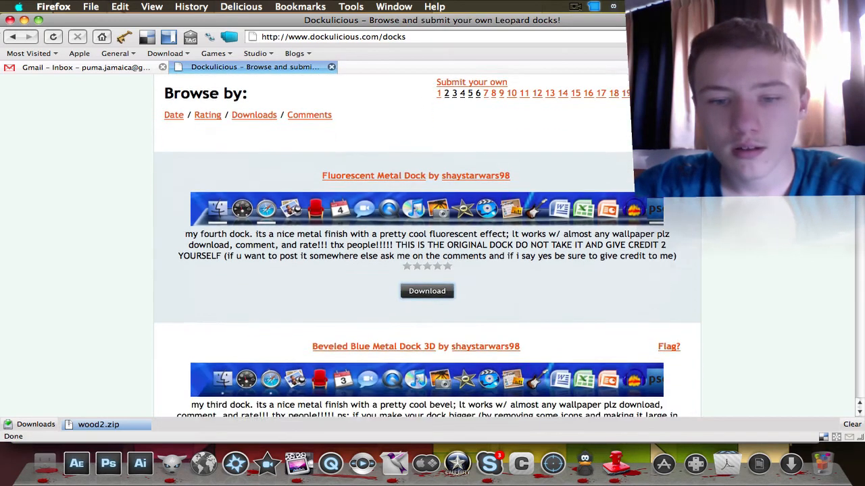
scroll("down", 3)
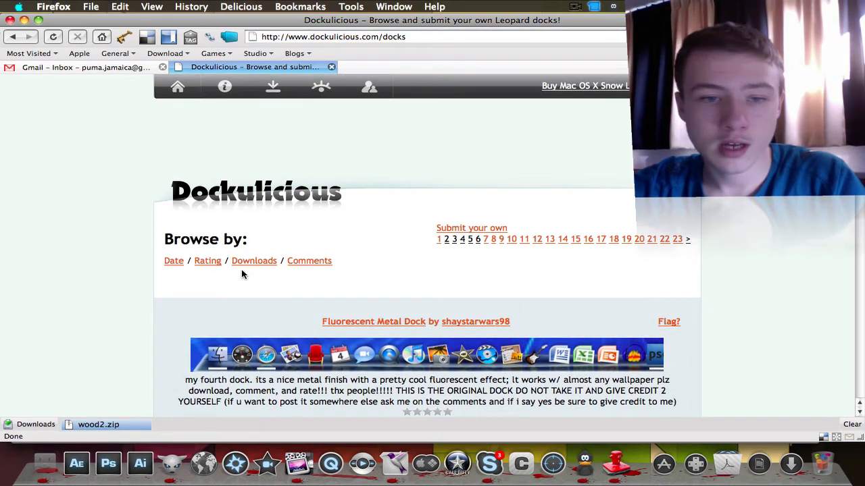
left_click(208, 261)
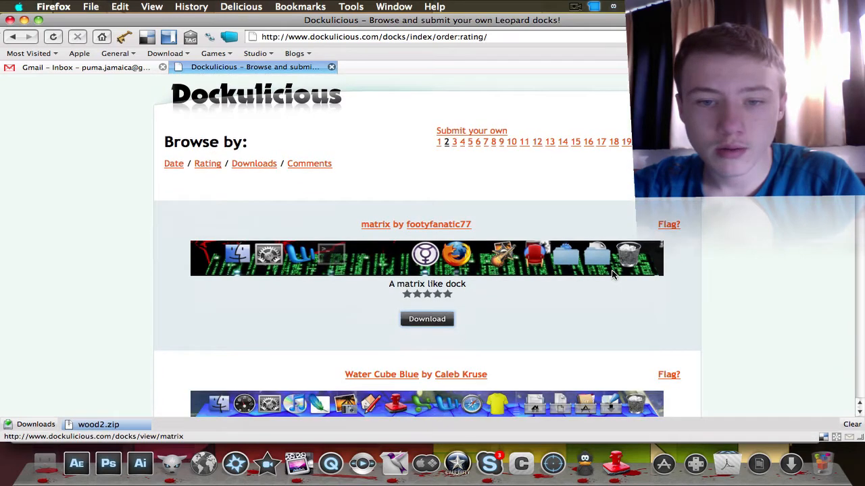
scroll("down", 3)
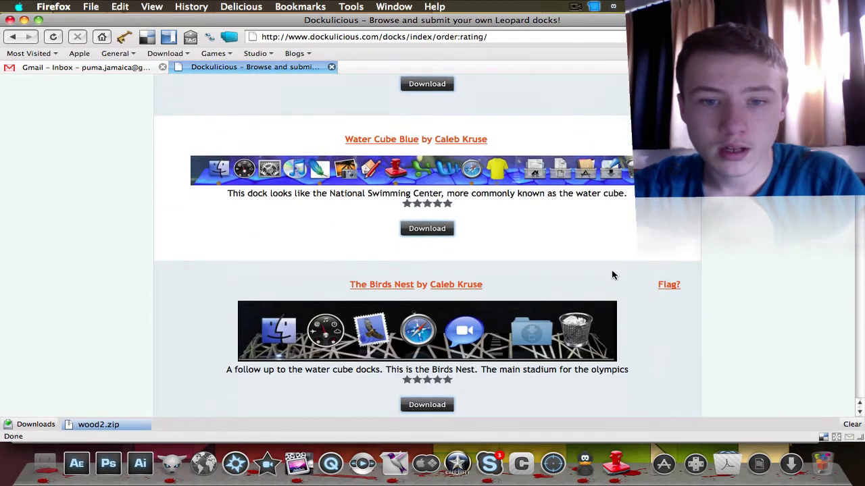
scroll("down", 3)
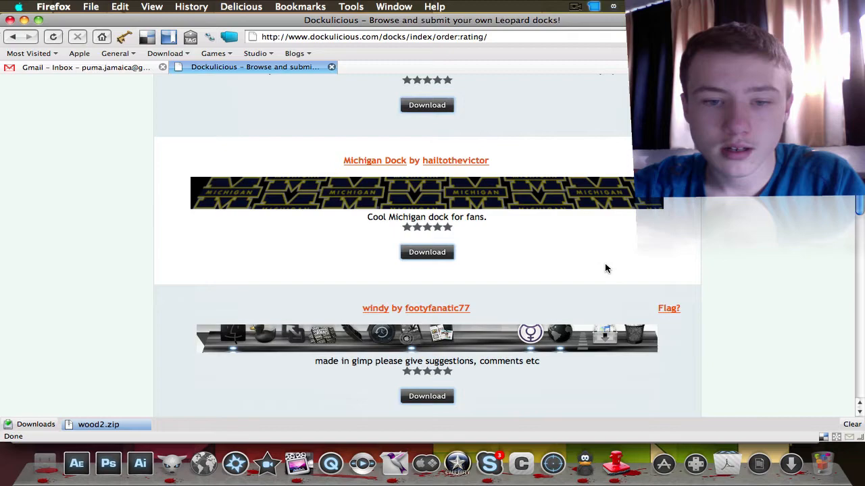
scroll("up", 3)
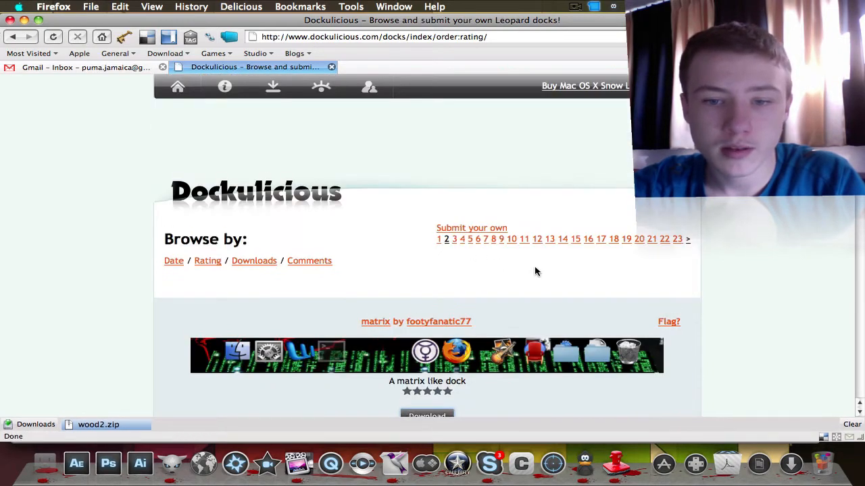
Scroll further through the rating-sorted Dockulicious dock listings
scroll("down", 3)
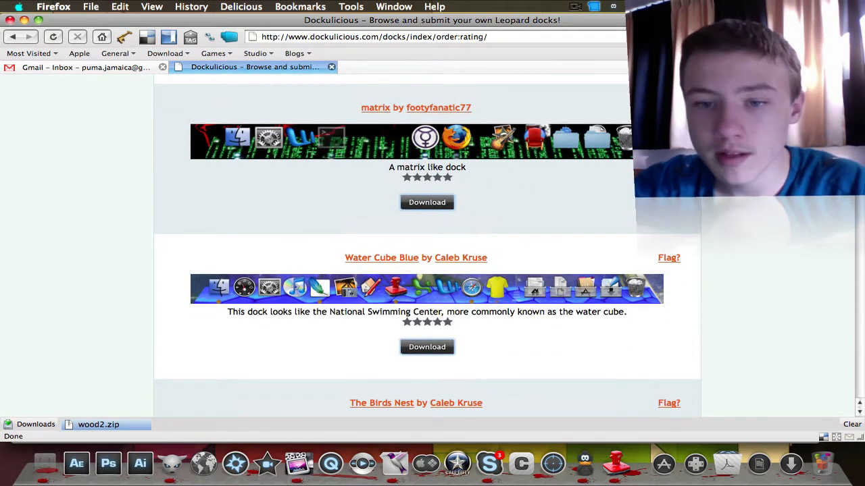
scroll("down", 3)
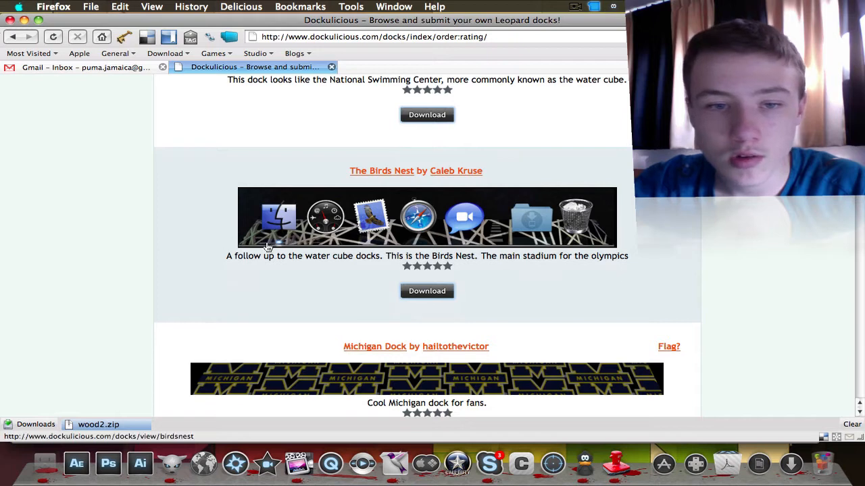
scroll("down", 3)
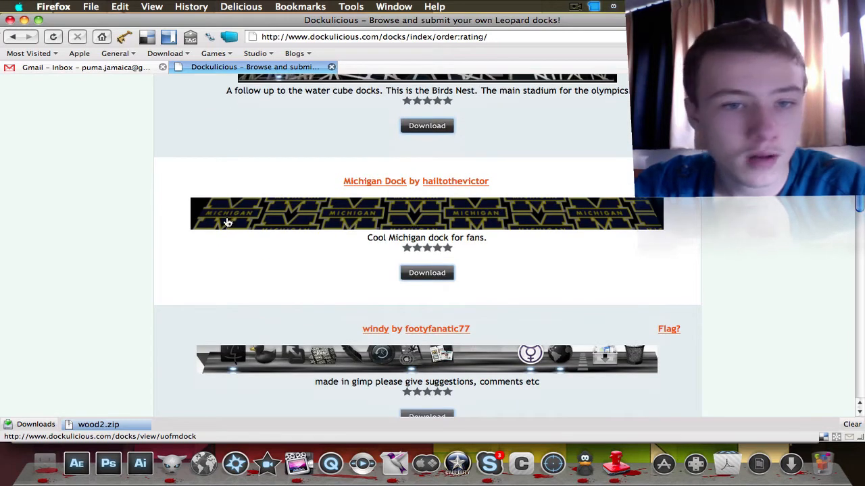
scroll("down", 3)
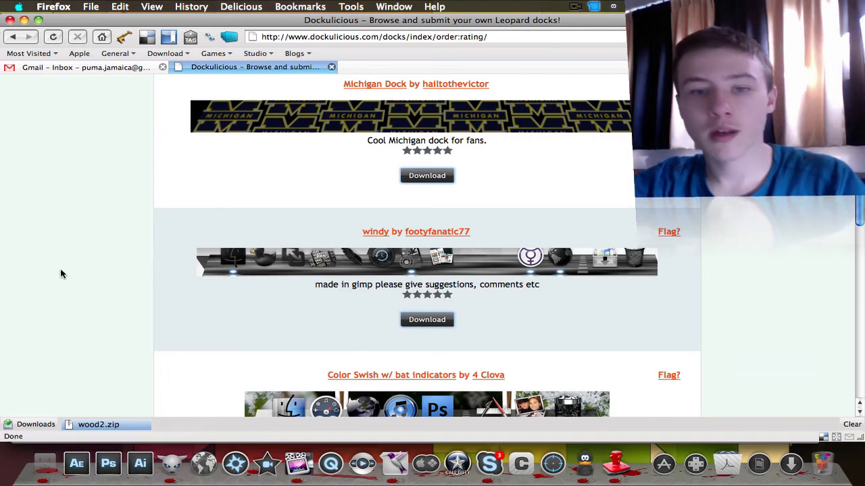
scroll("down", 3)
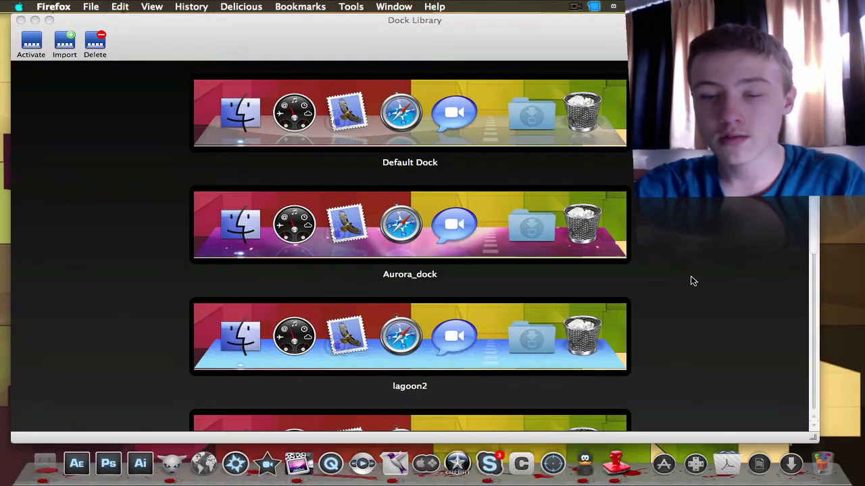
View the Wood_dock folder in Finder's Downloads window, then close the window
left_click(68, 6)
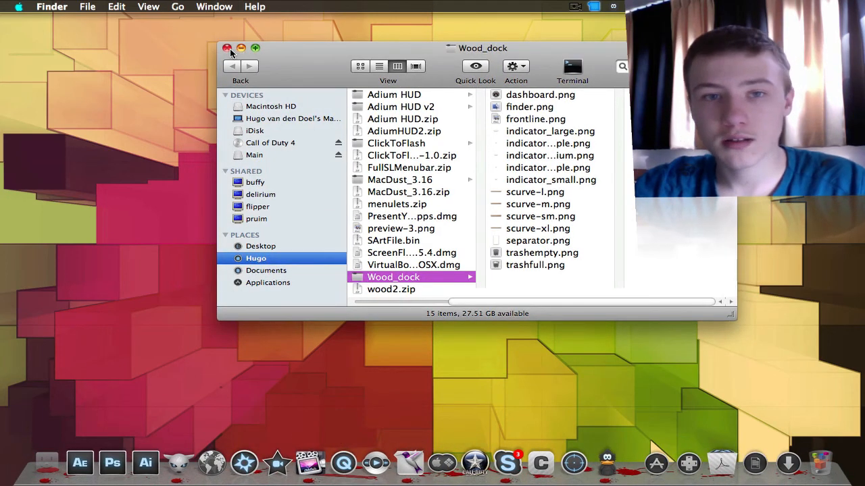
left_click(227, 49)
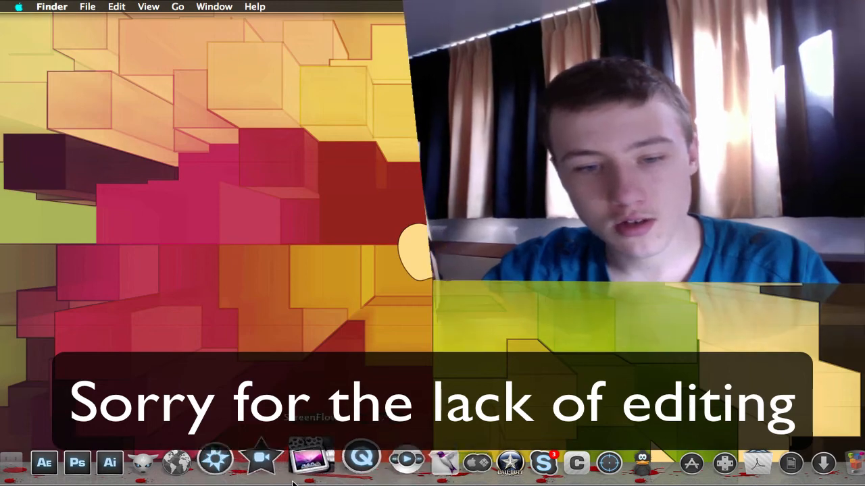